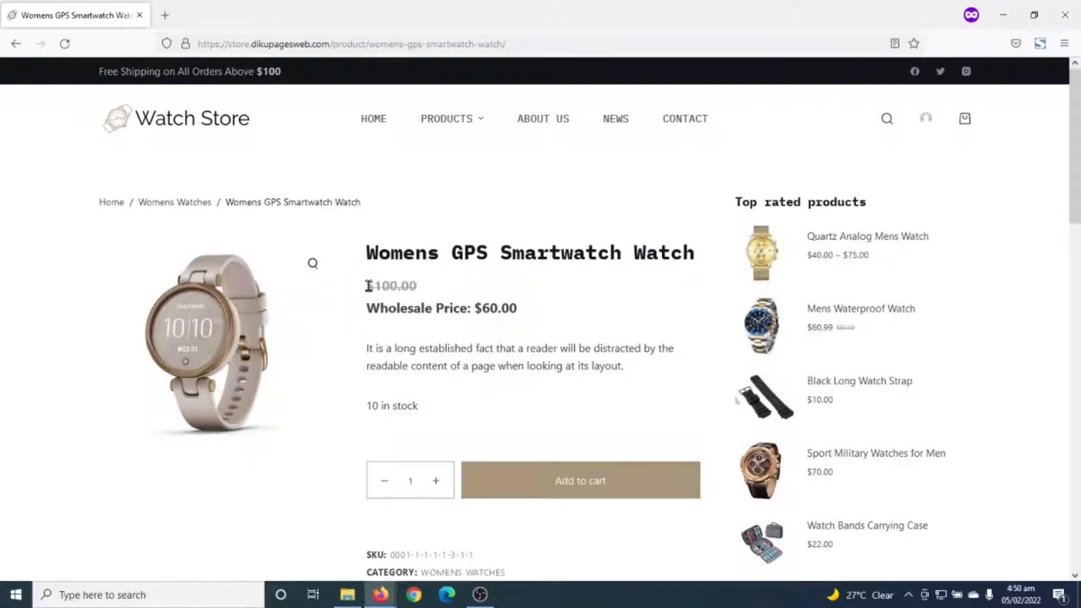
double_click(392, 285)
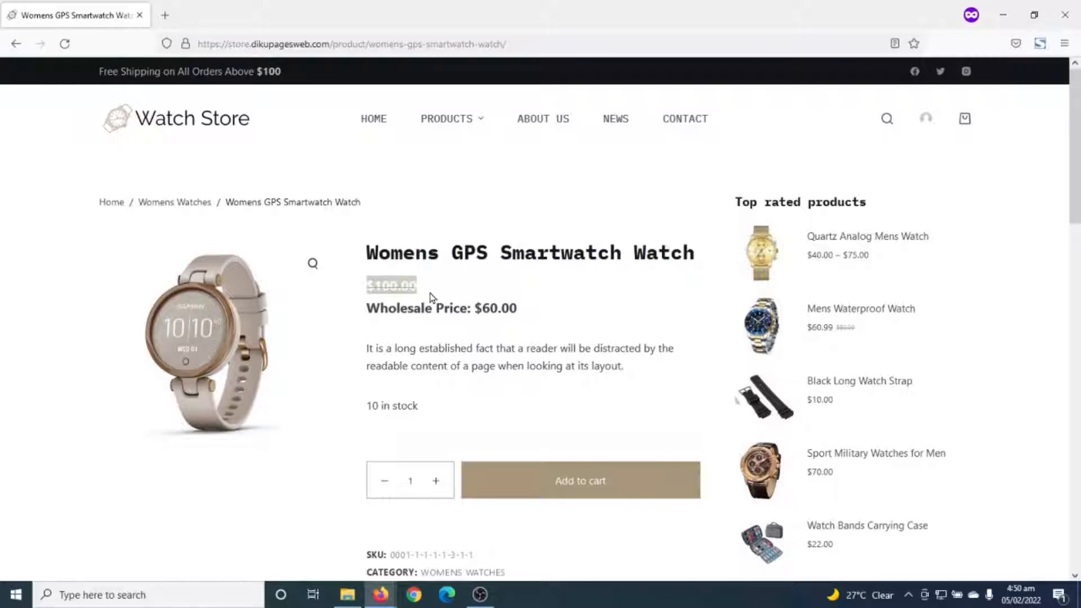
double_click(416, 308)
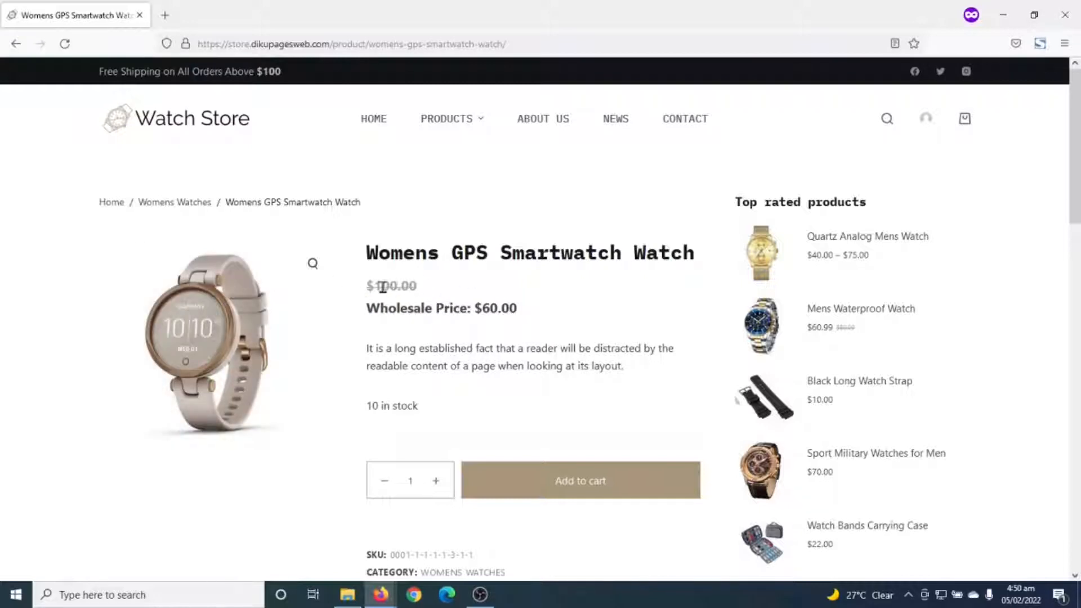
mouse_move(430, 329)
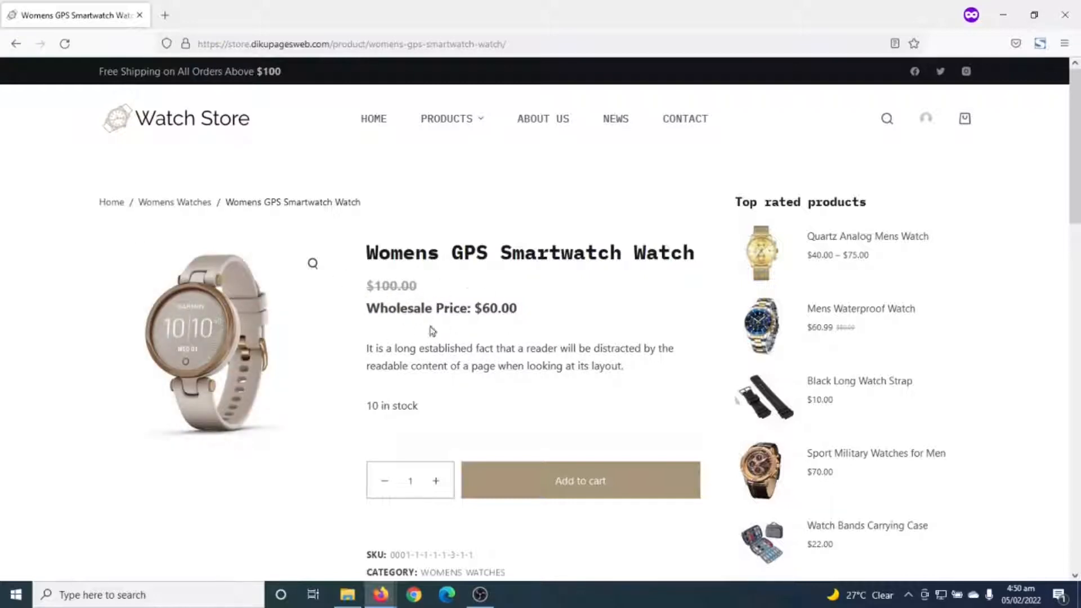
mouse_move(561, 320)
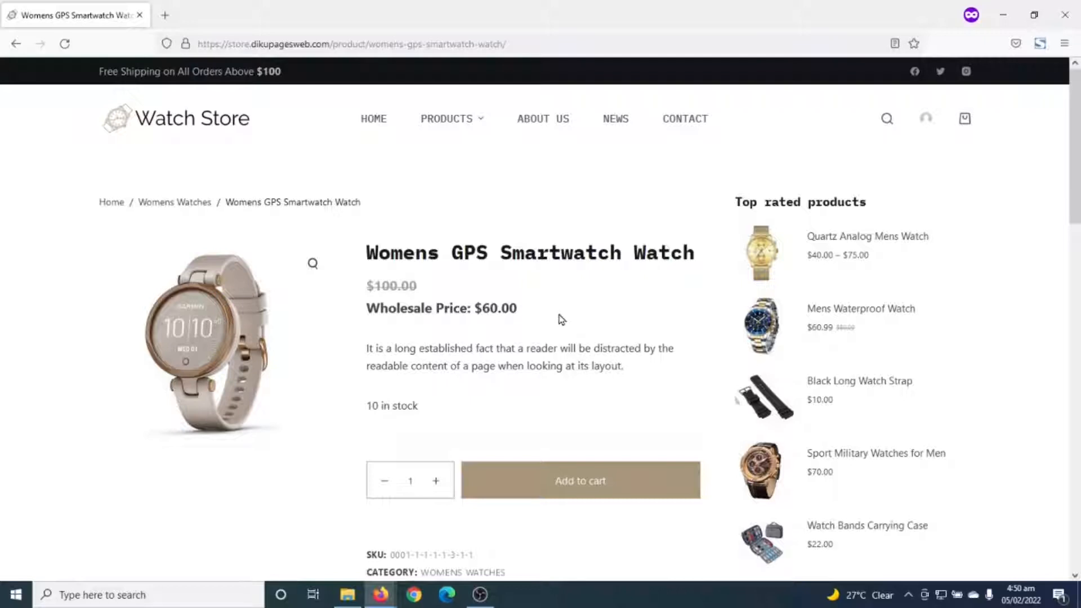
mouse_move(437, 423)
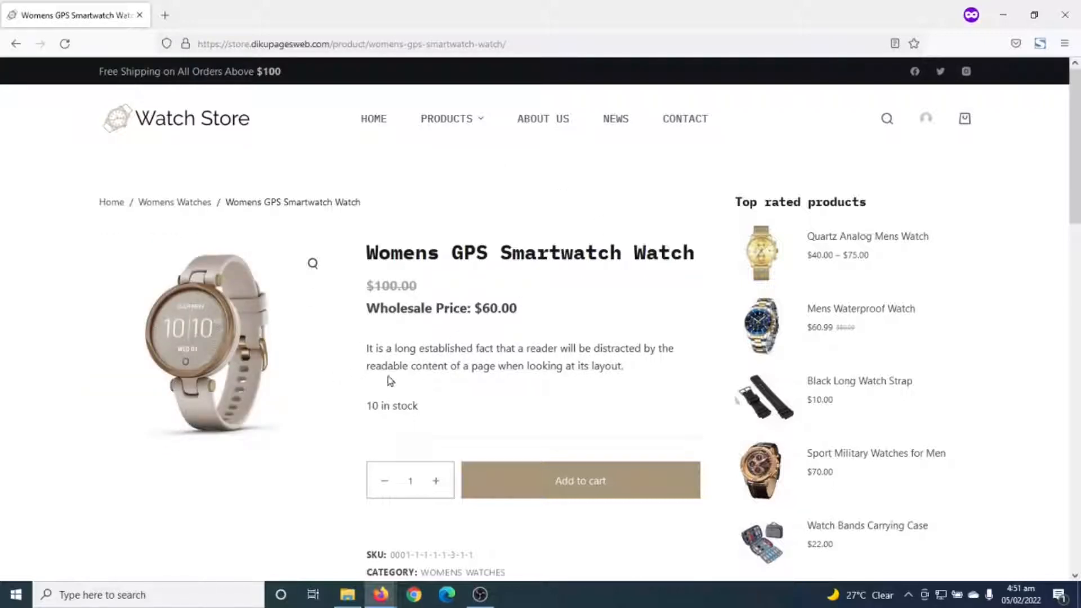
mouse_move(499, 210)
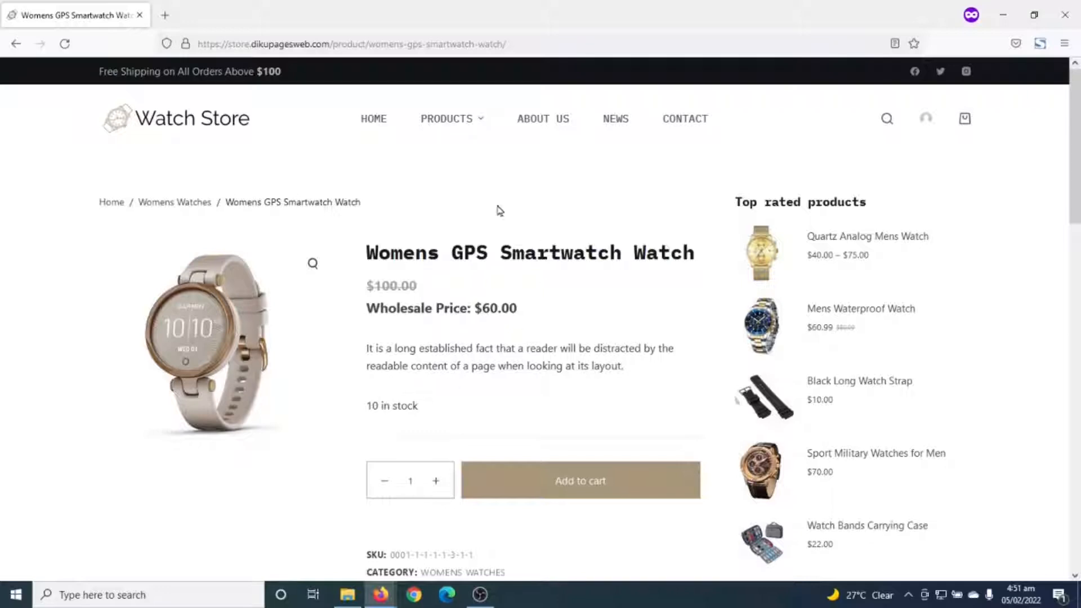